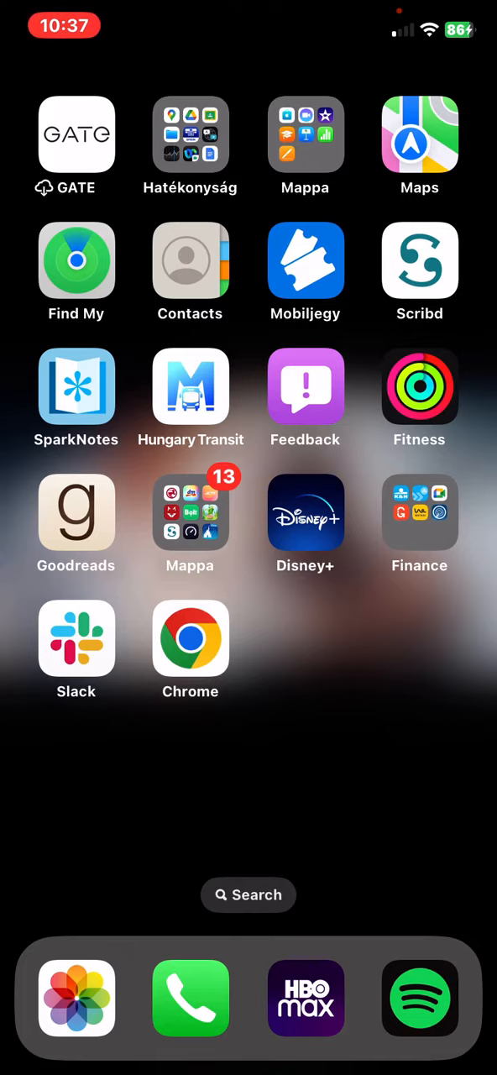
Launch Chrome from the Home Screen to reach the Google search page
click(190, 639)
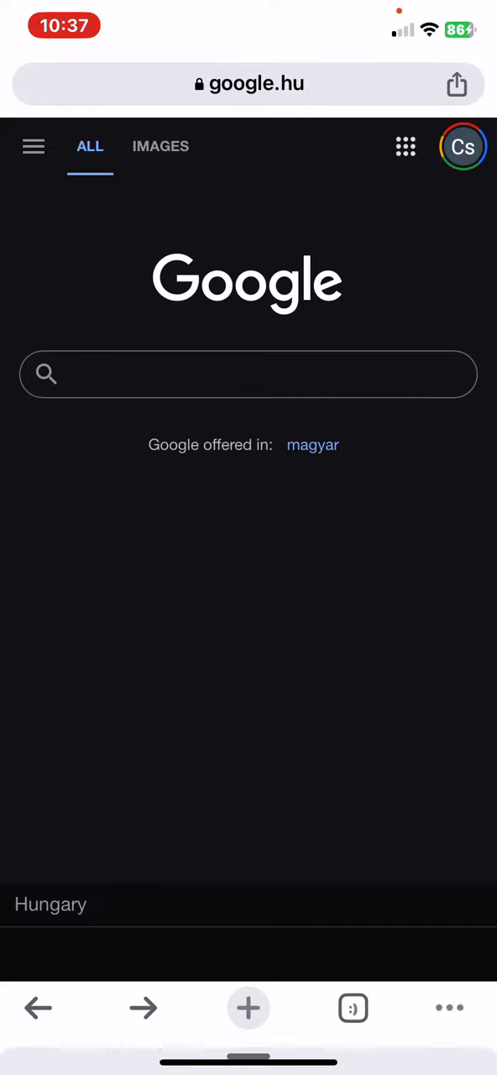
Open Chrome's Settings screen from the three-dot menu
click(449, 1007)
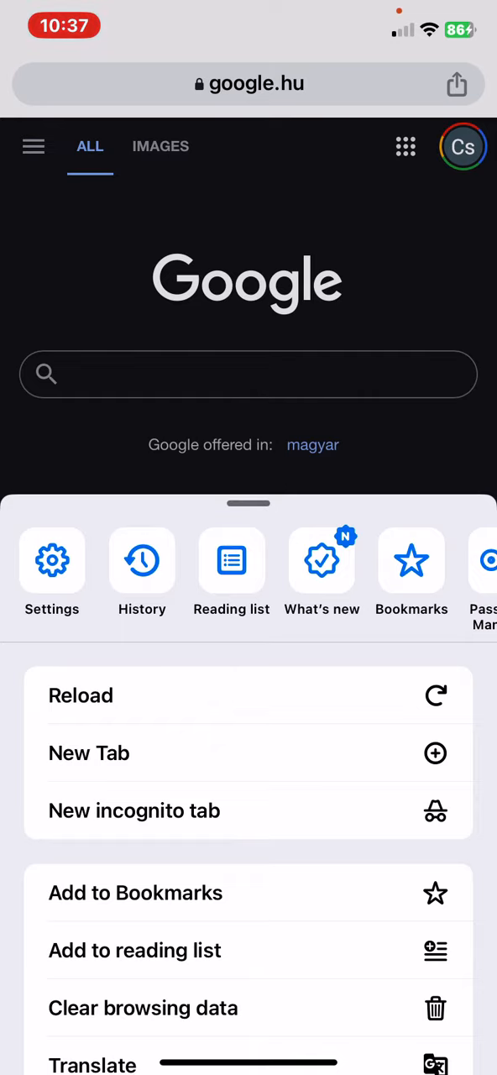
click(52, 560)
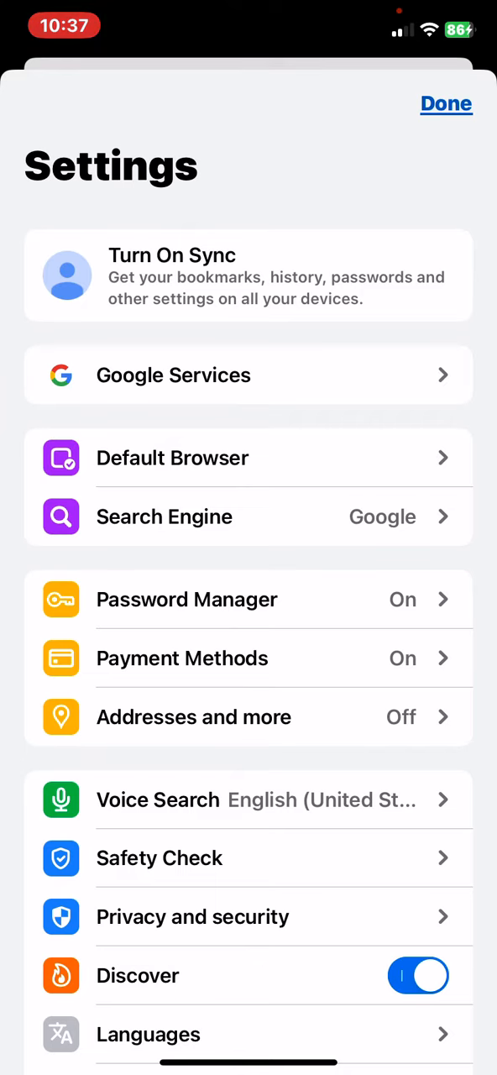
Open the Default Browser page showing the three setup steps
click(173, 458)
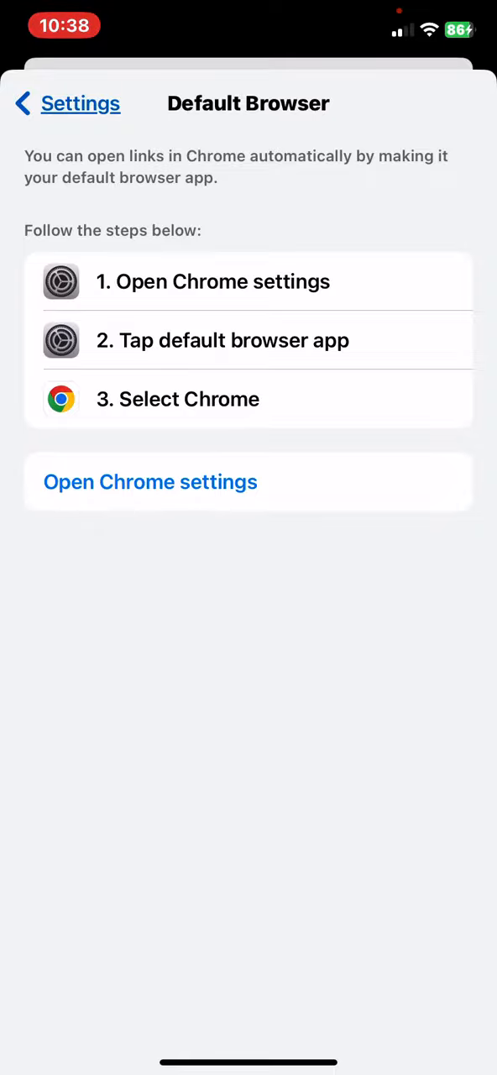
In Chrome's iOS Settings page, choose Chrome as Default Browser App over Safari
click(150, 481)
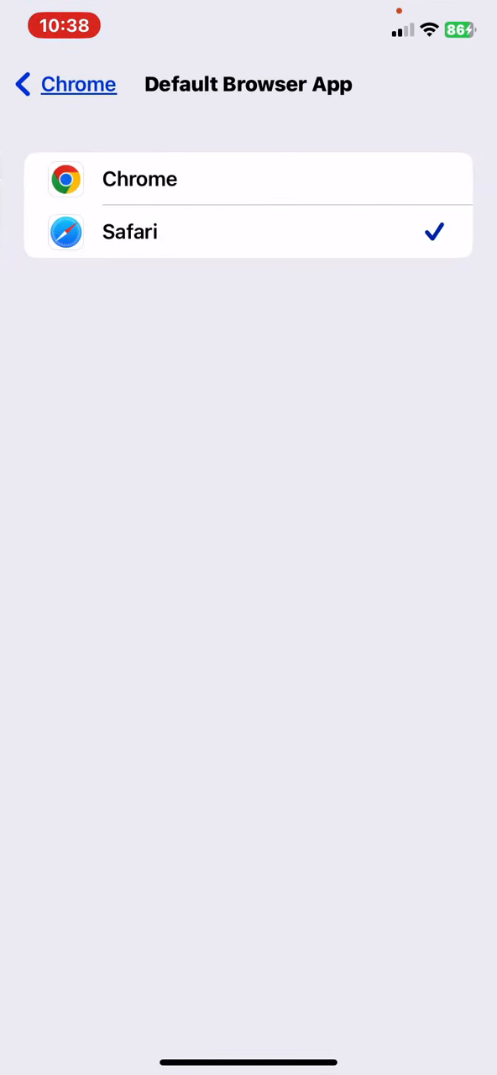
click(139, 178)
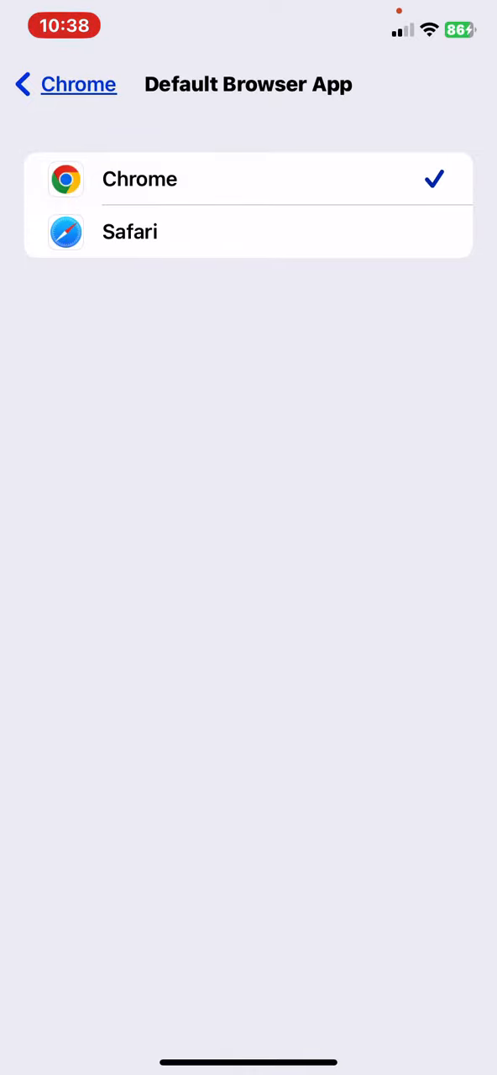